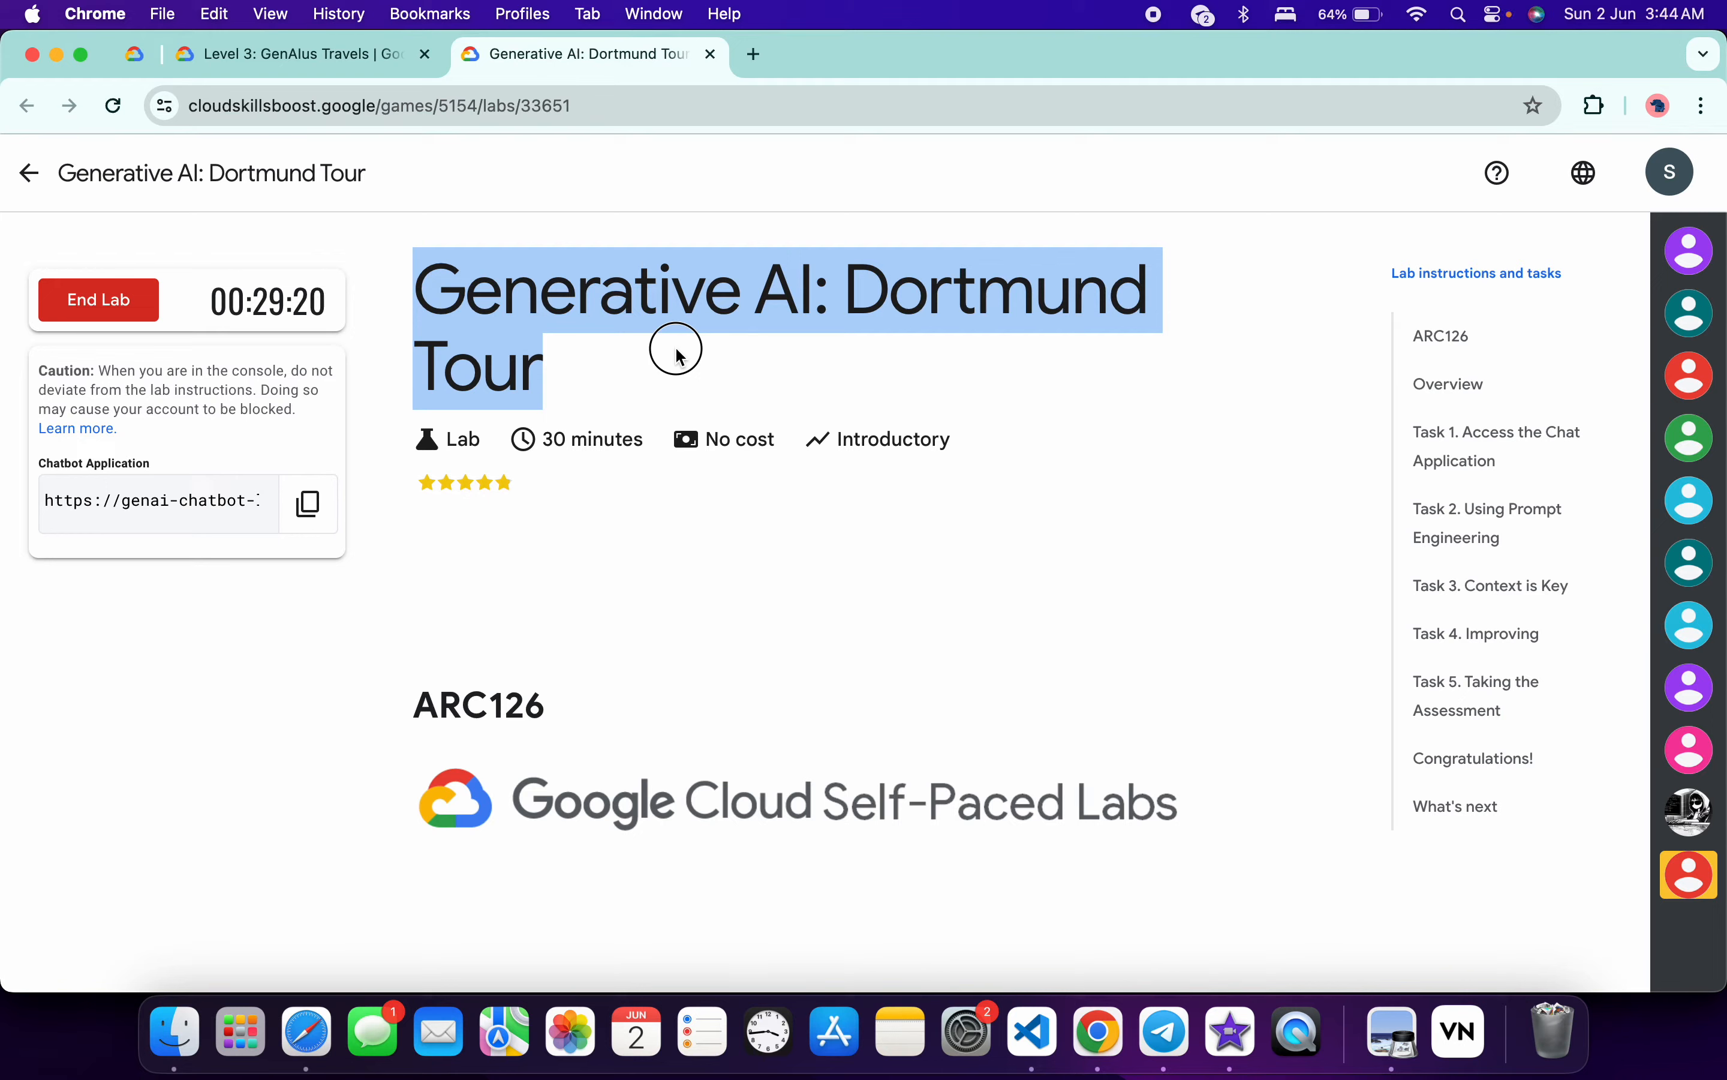
pyautogui.moveTo(374, 485)
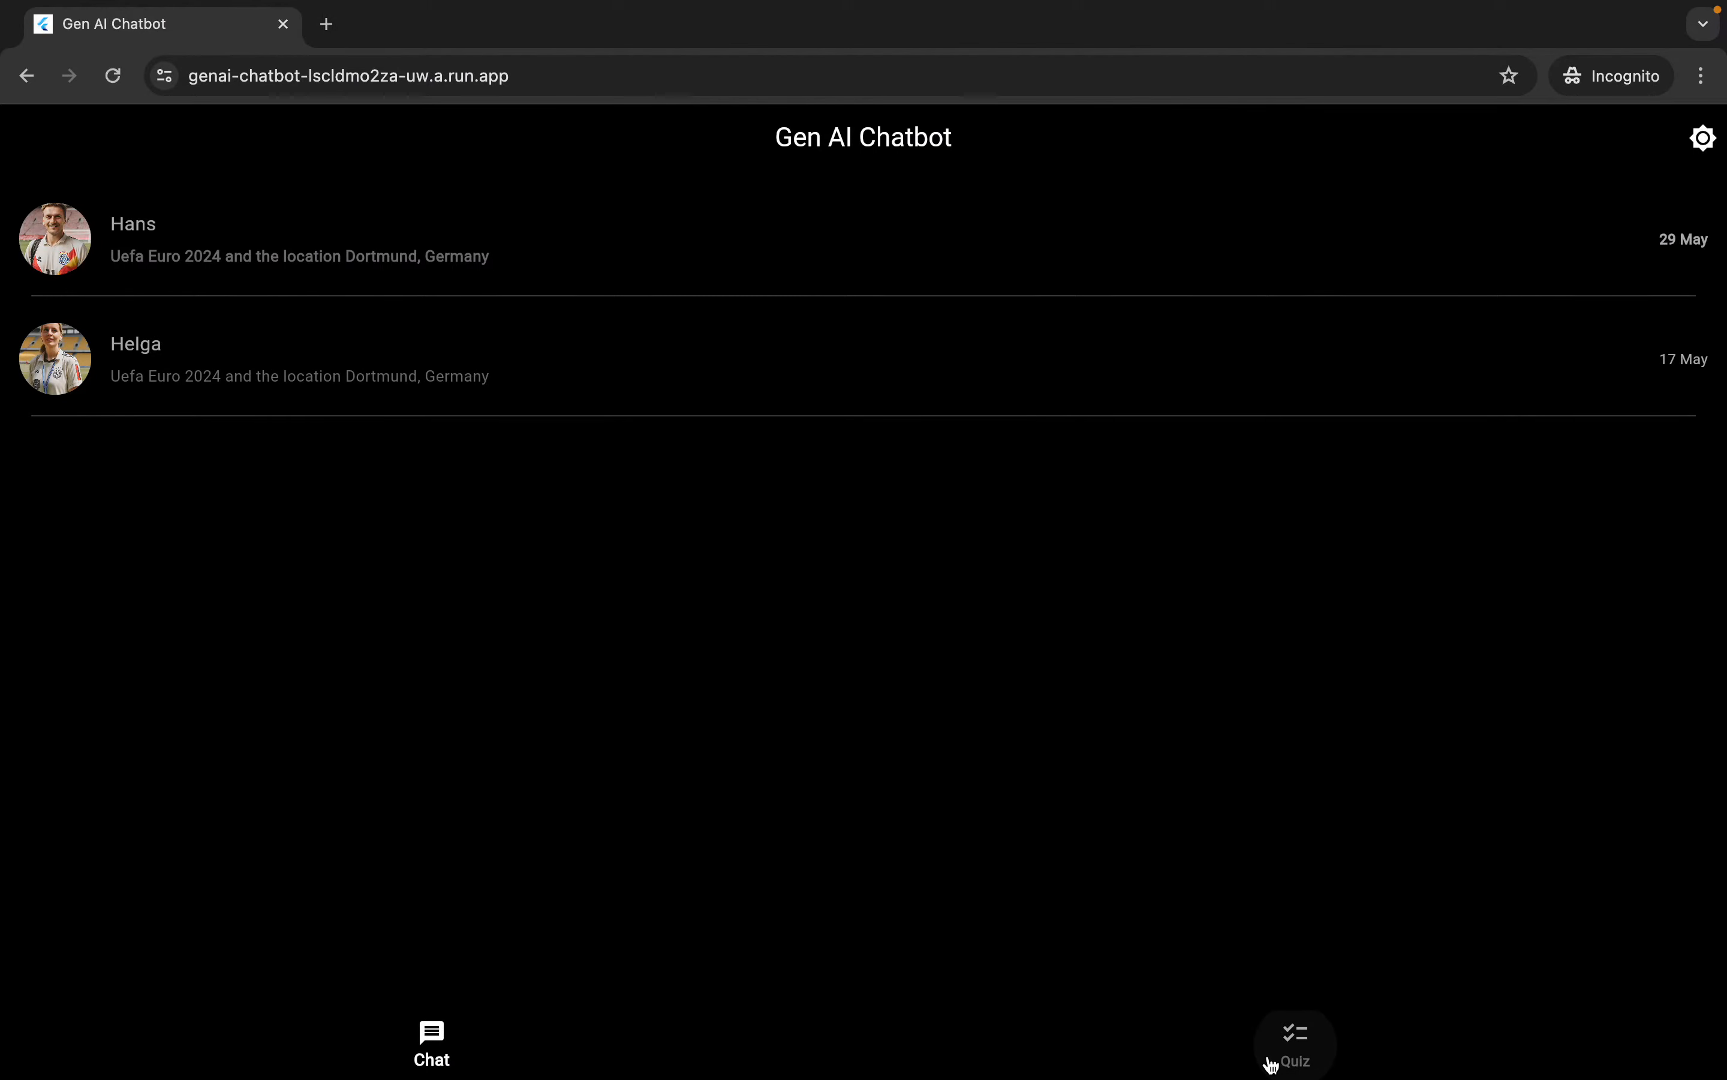
# Answer question 1 with 'Its industrial heritage' and advance to question 2.
pyautogui.click(1293, 1043)
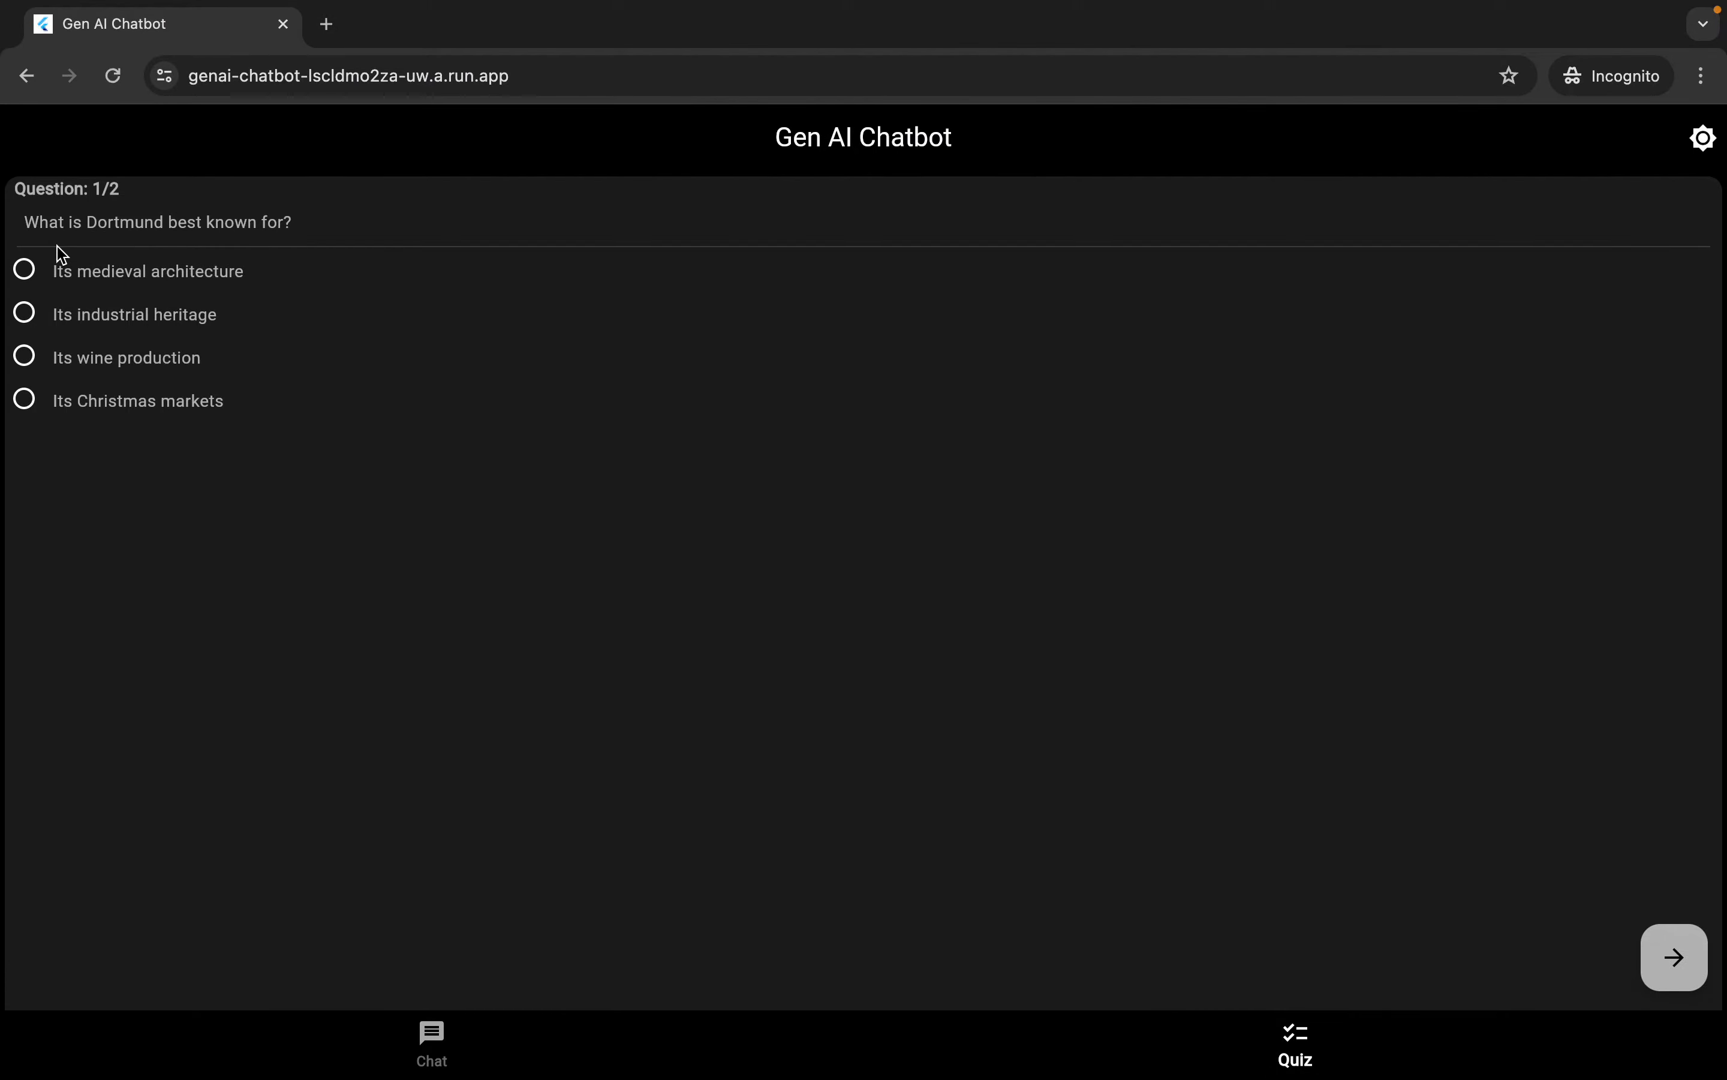
pyautogui.click(24, 314)
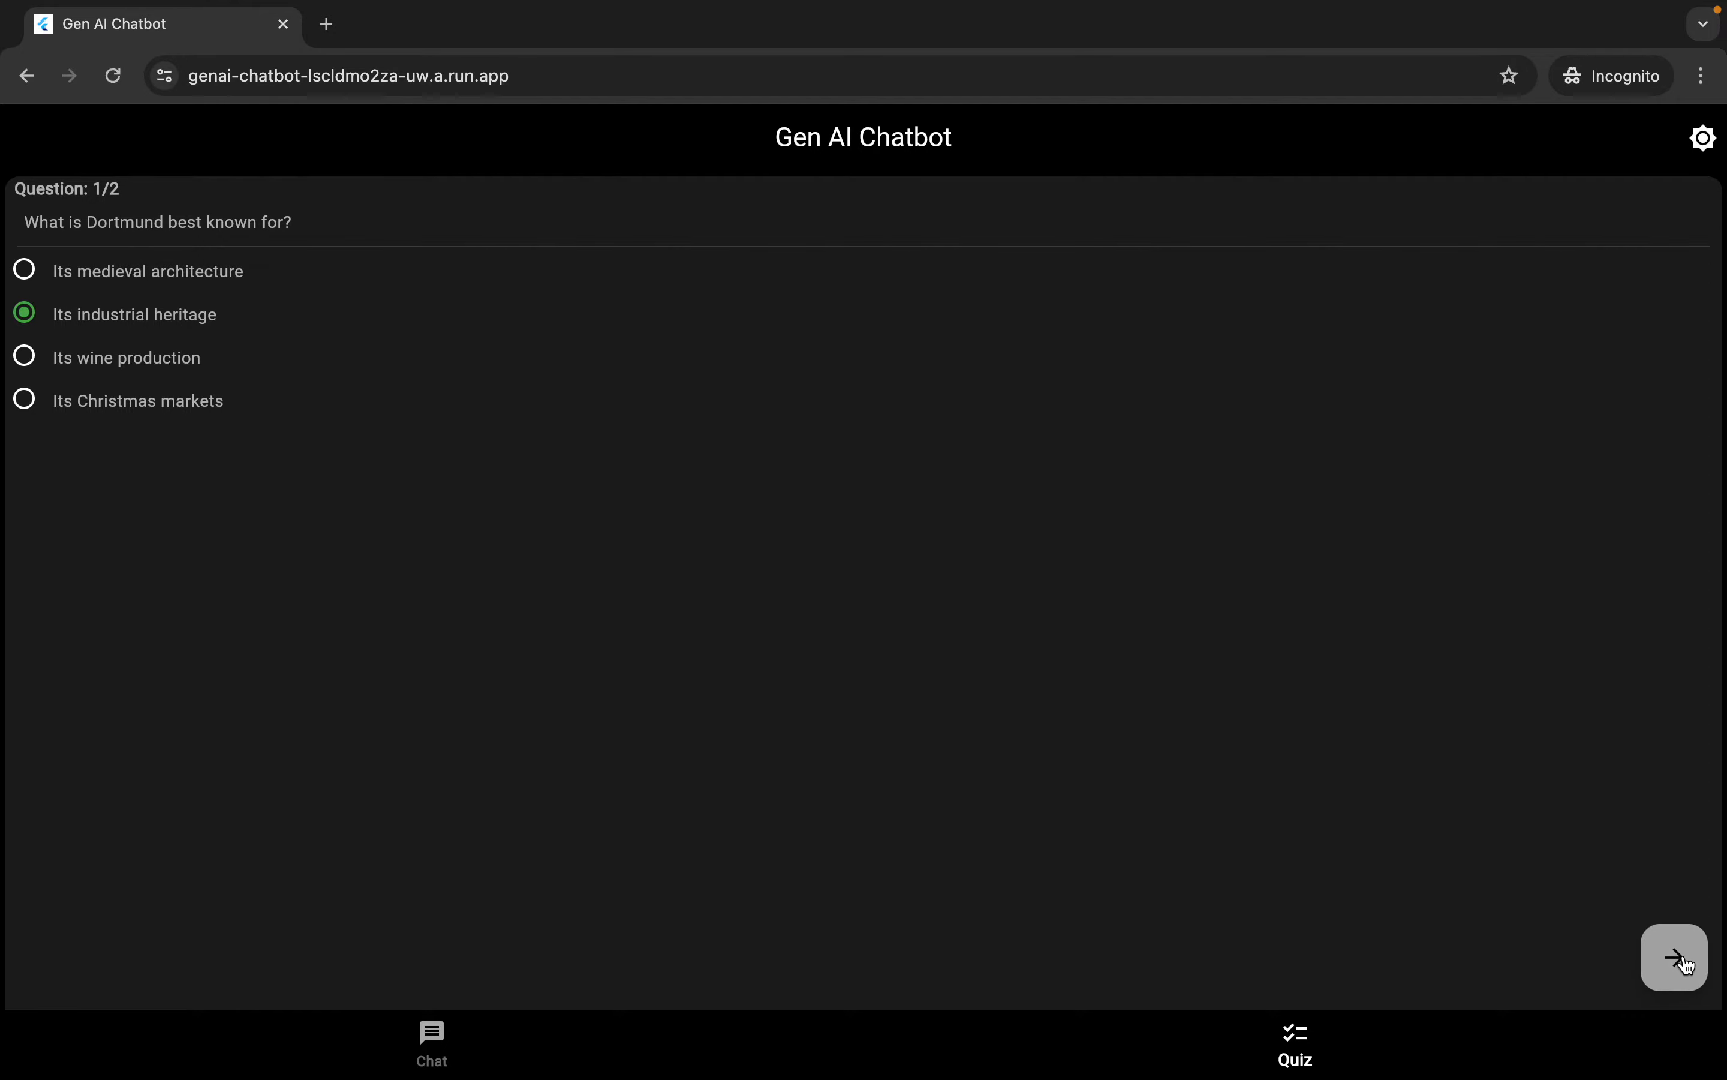
pyautogui.click(1673, 956)
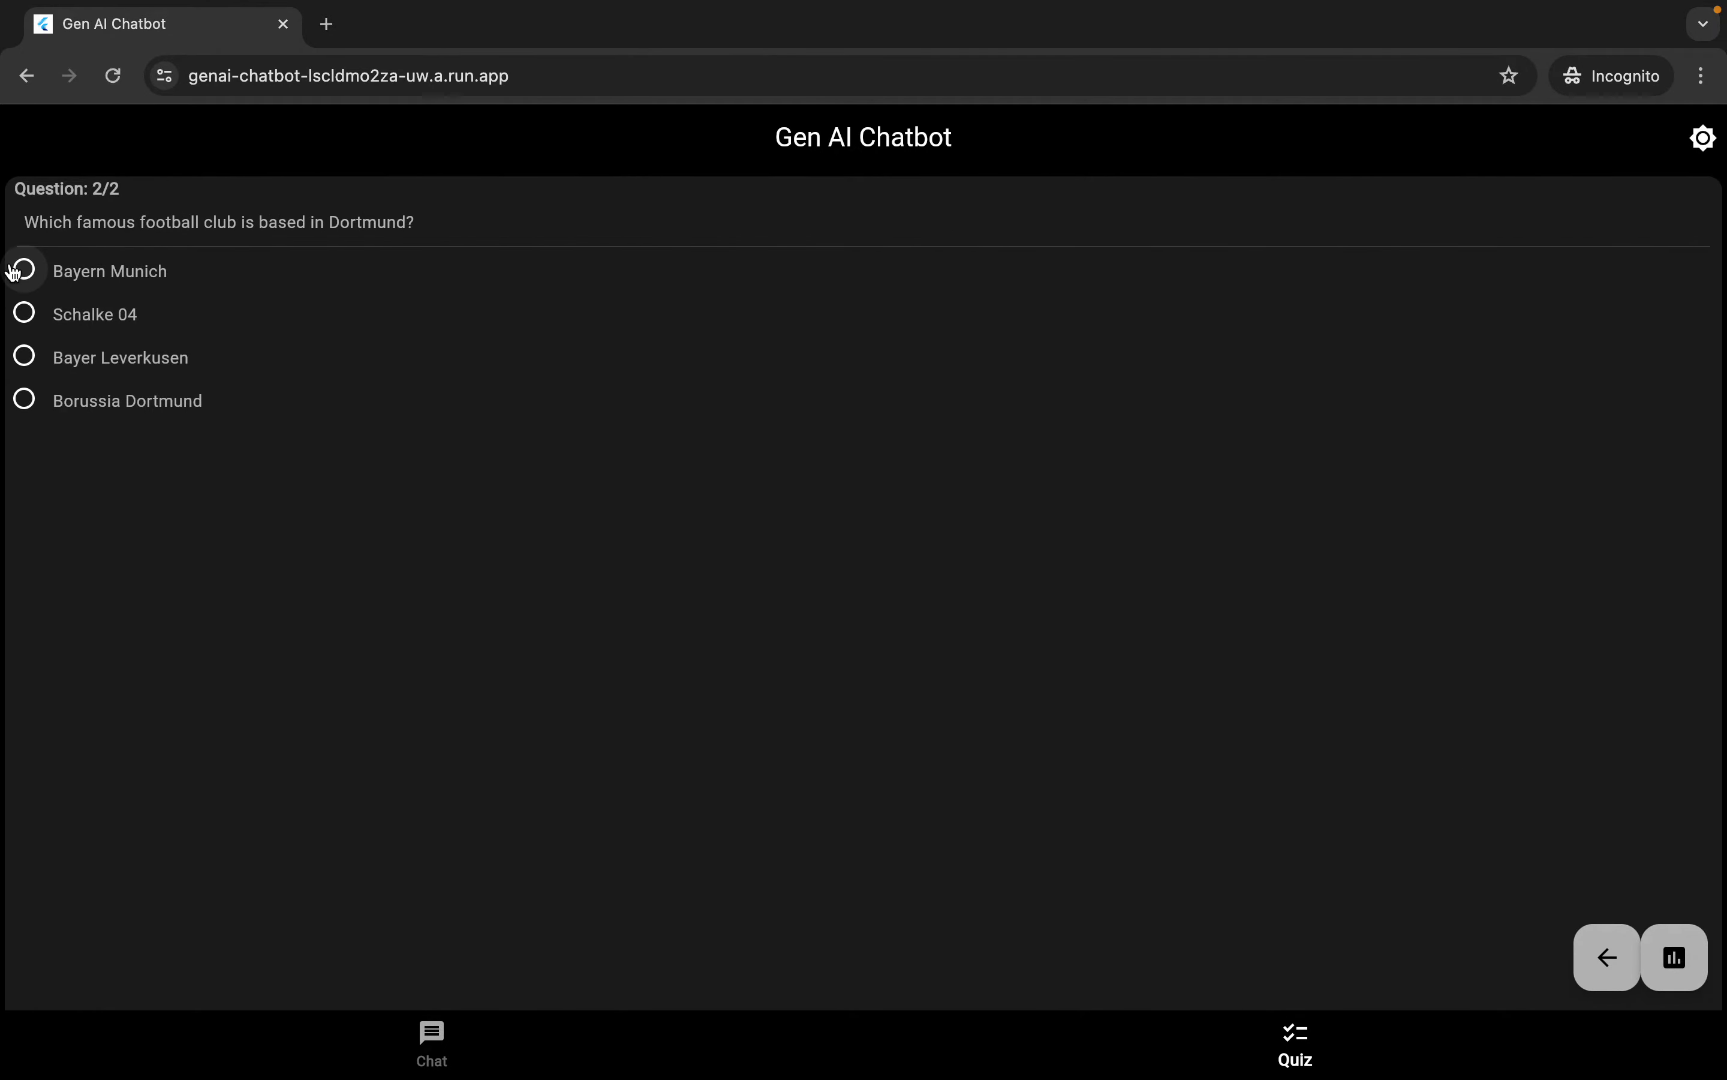
# Answer question 2 with 'Borussia Dortmund' after trying Schalke 04, finishing the quiz.
pyautogui.click(24, 313)
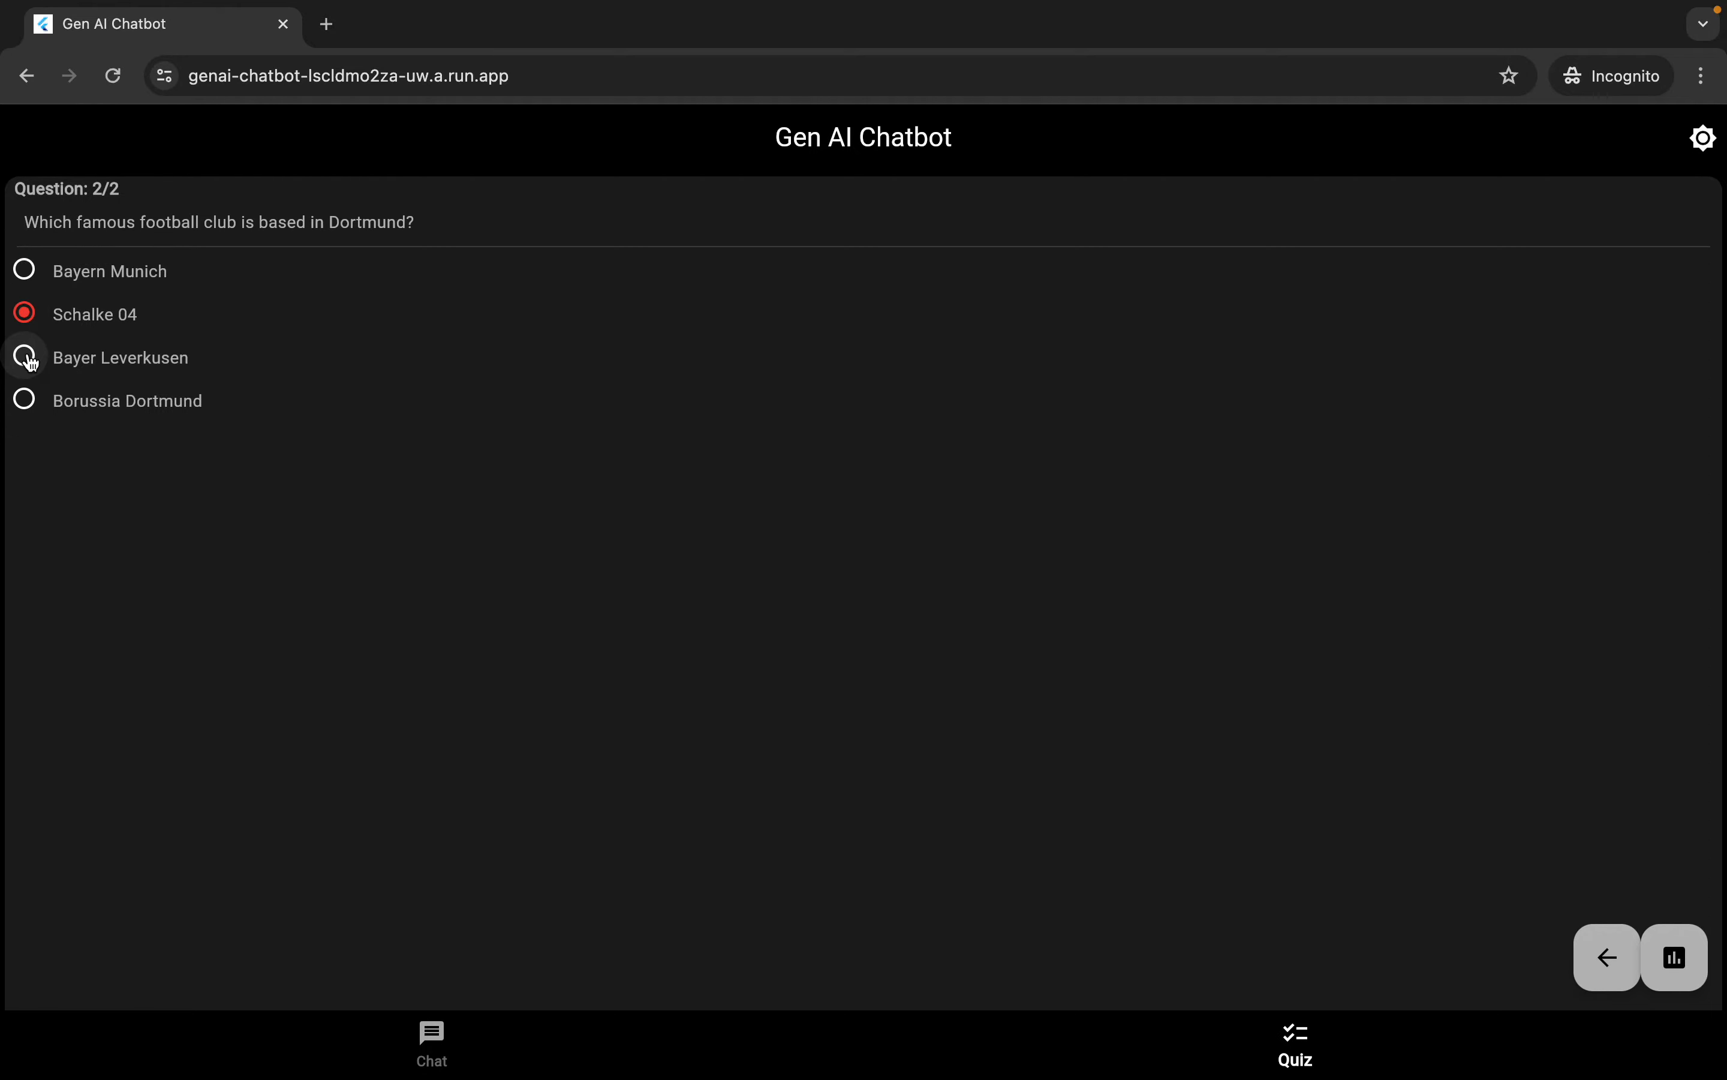
pyautogui.click(24, 400)
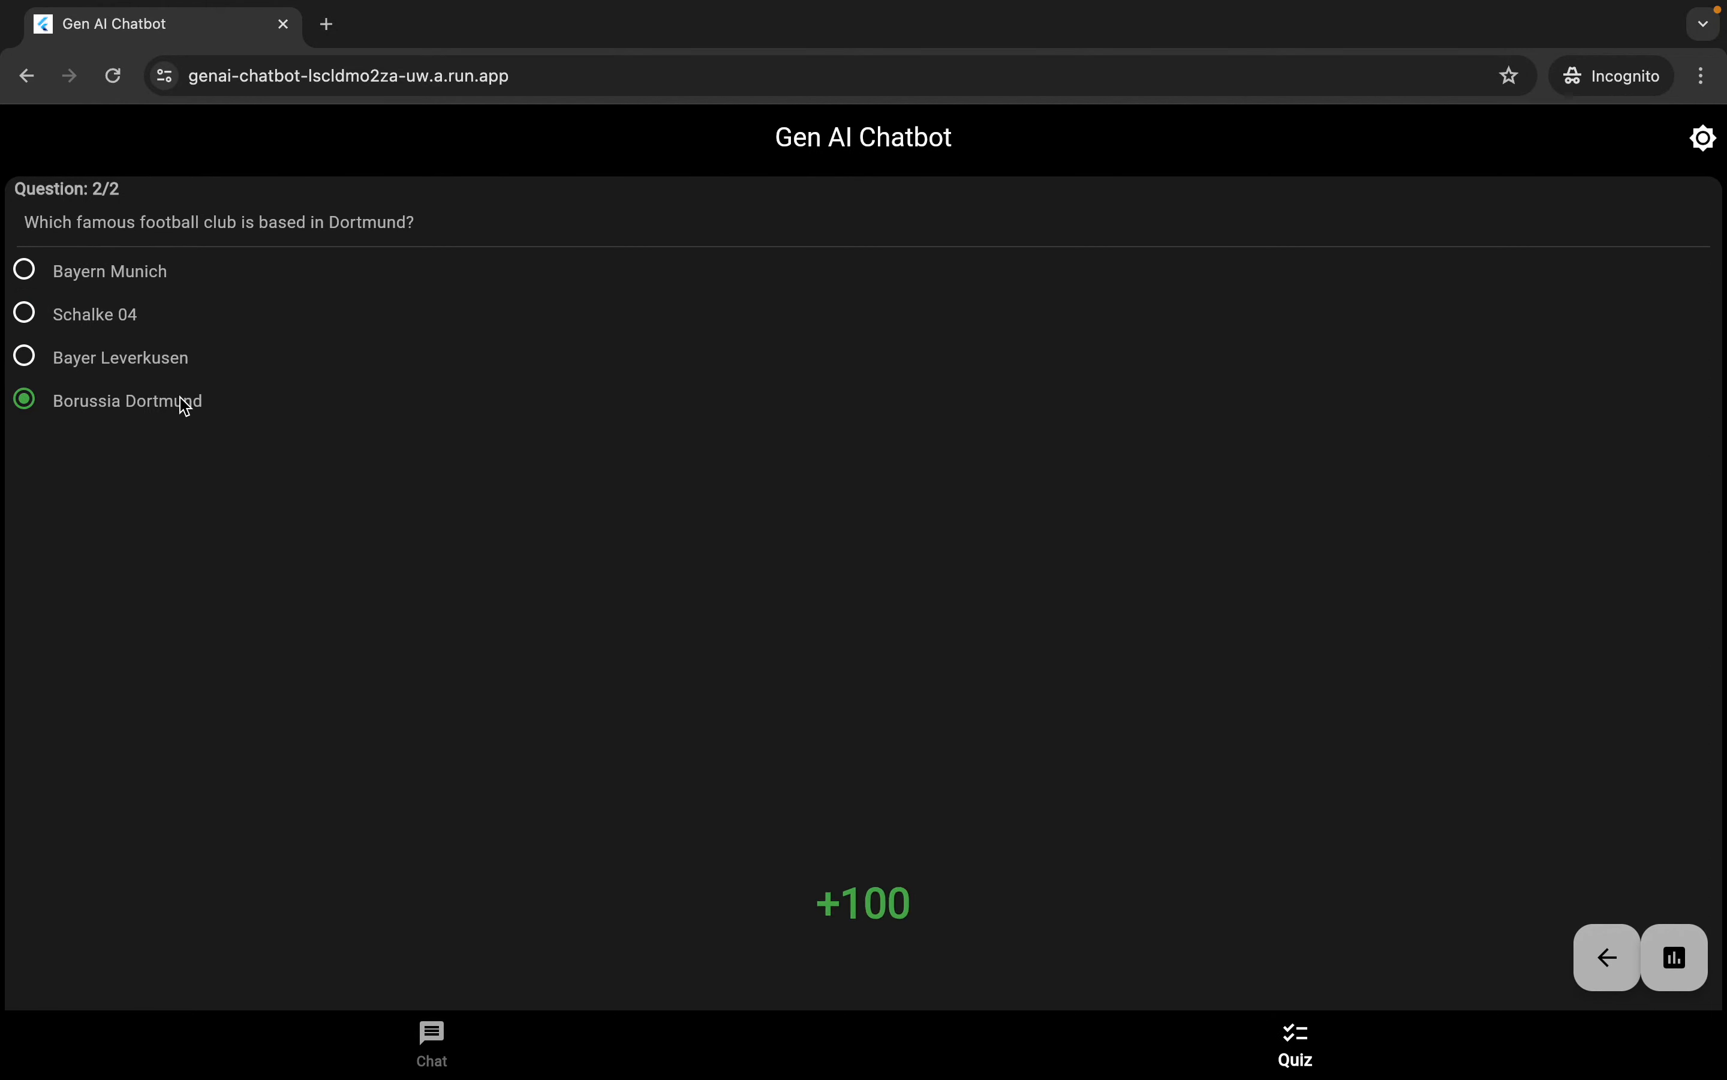
pyautogui.click(1673, 956)
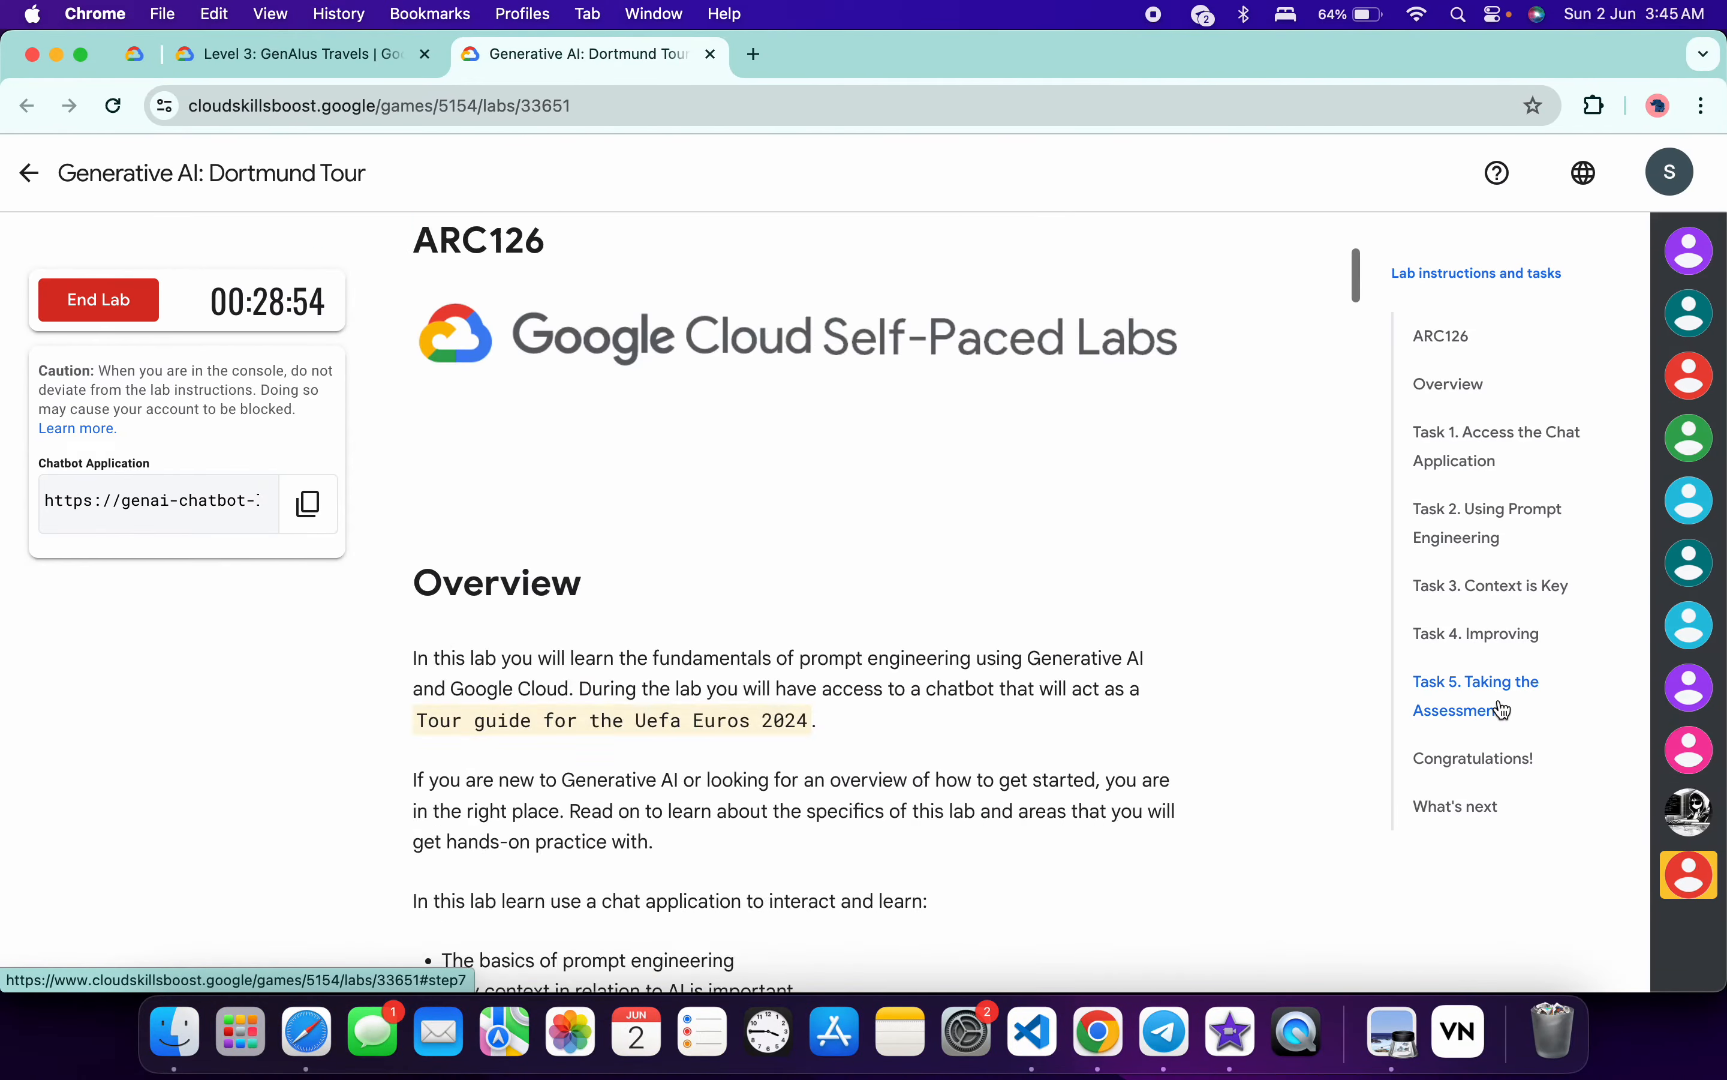
# Jump to Task 5 and have the lab check the quiz assessment progress.
pyautogui.click(1476, 695)
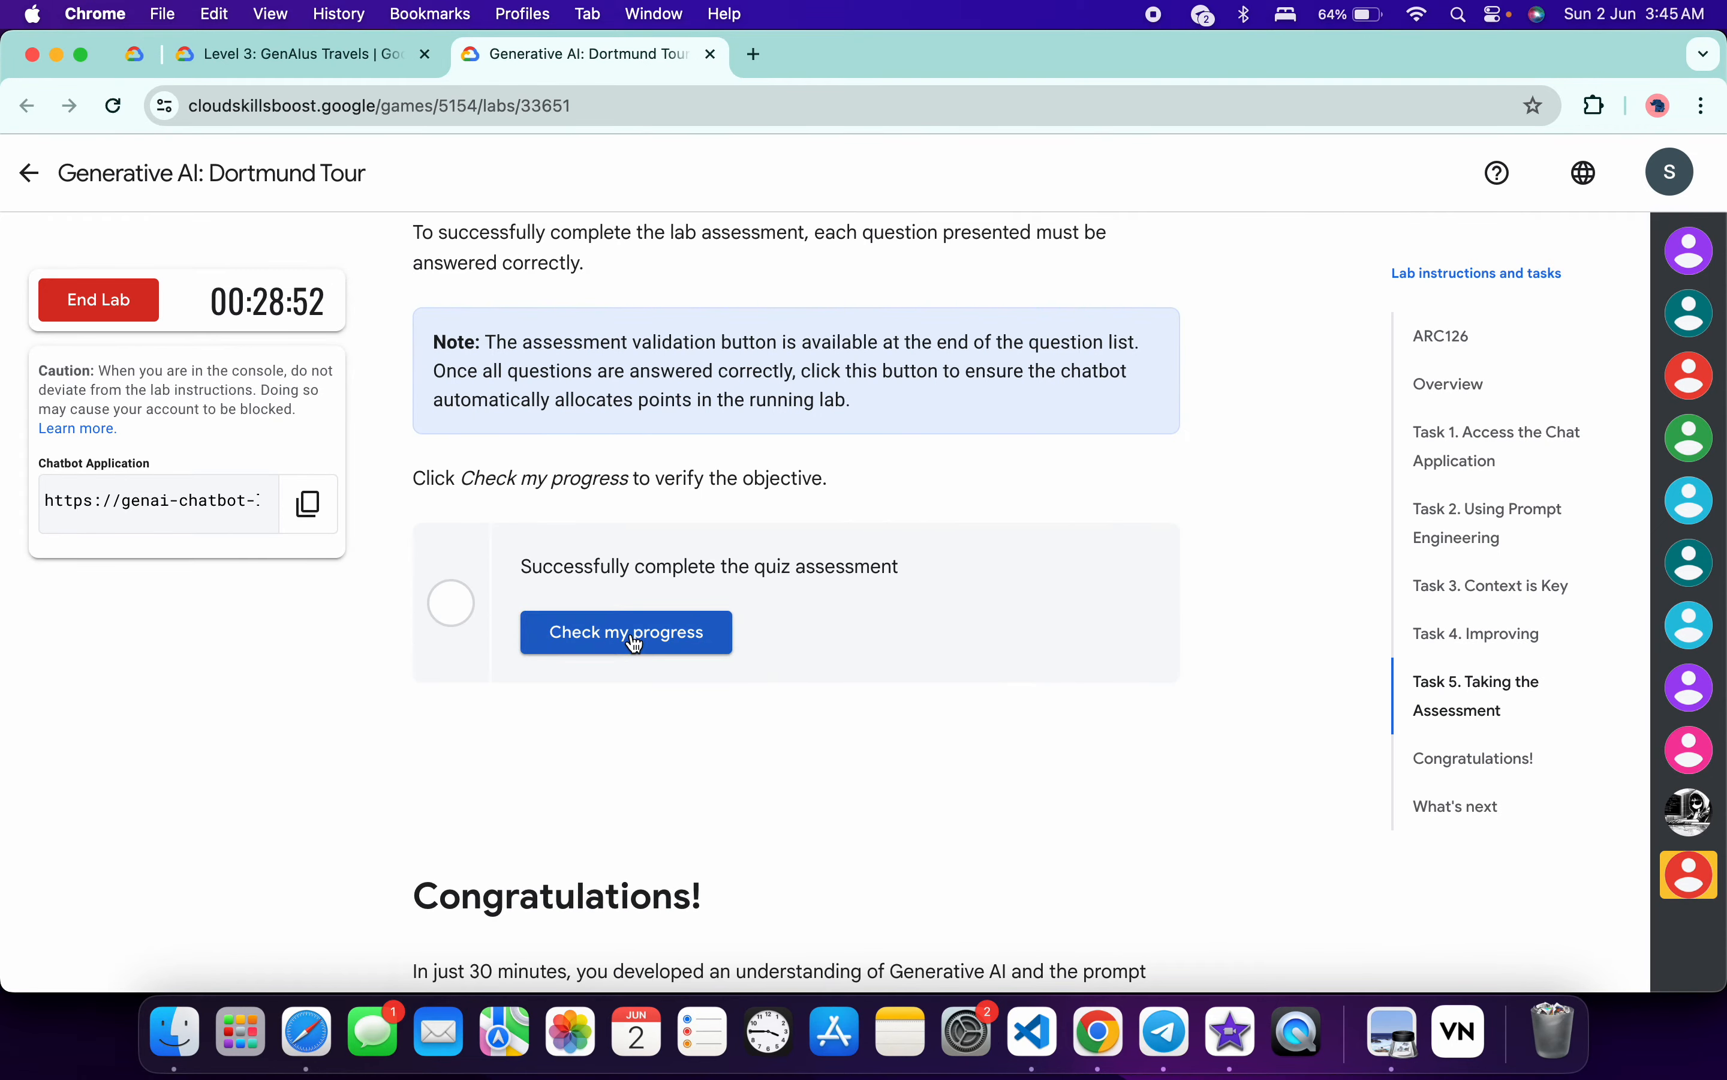
pyautogui.click(625, 632)
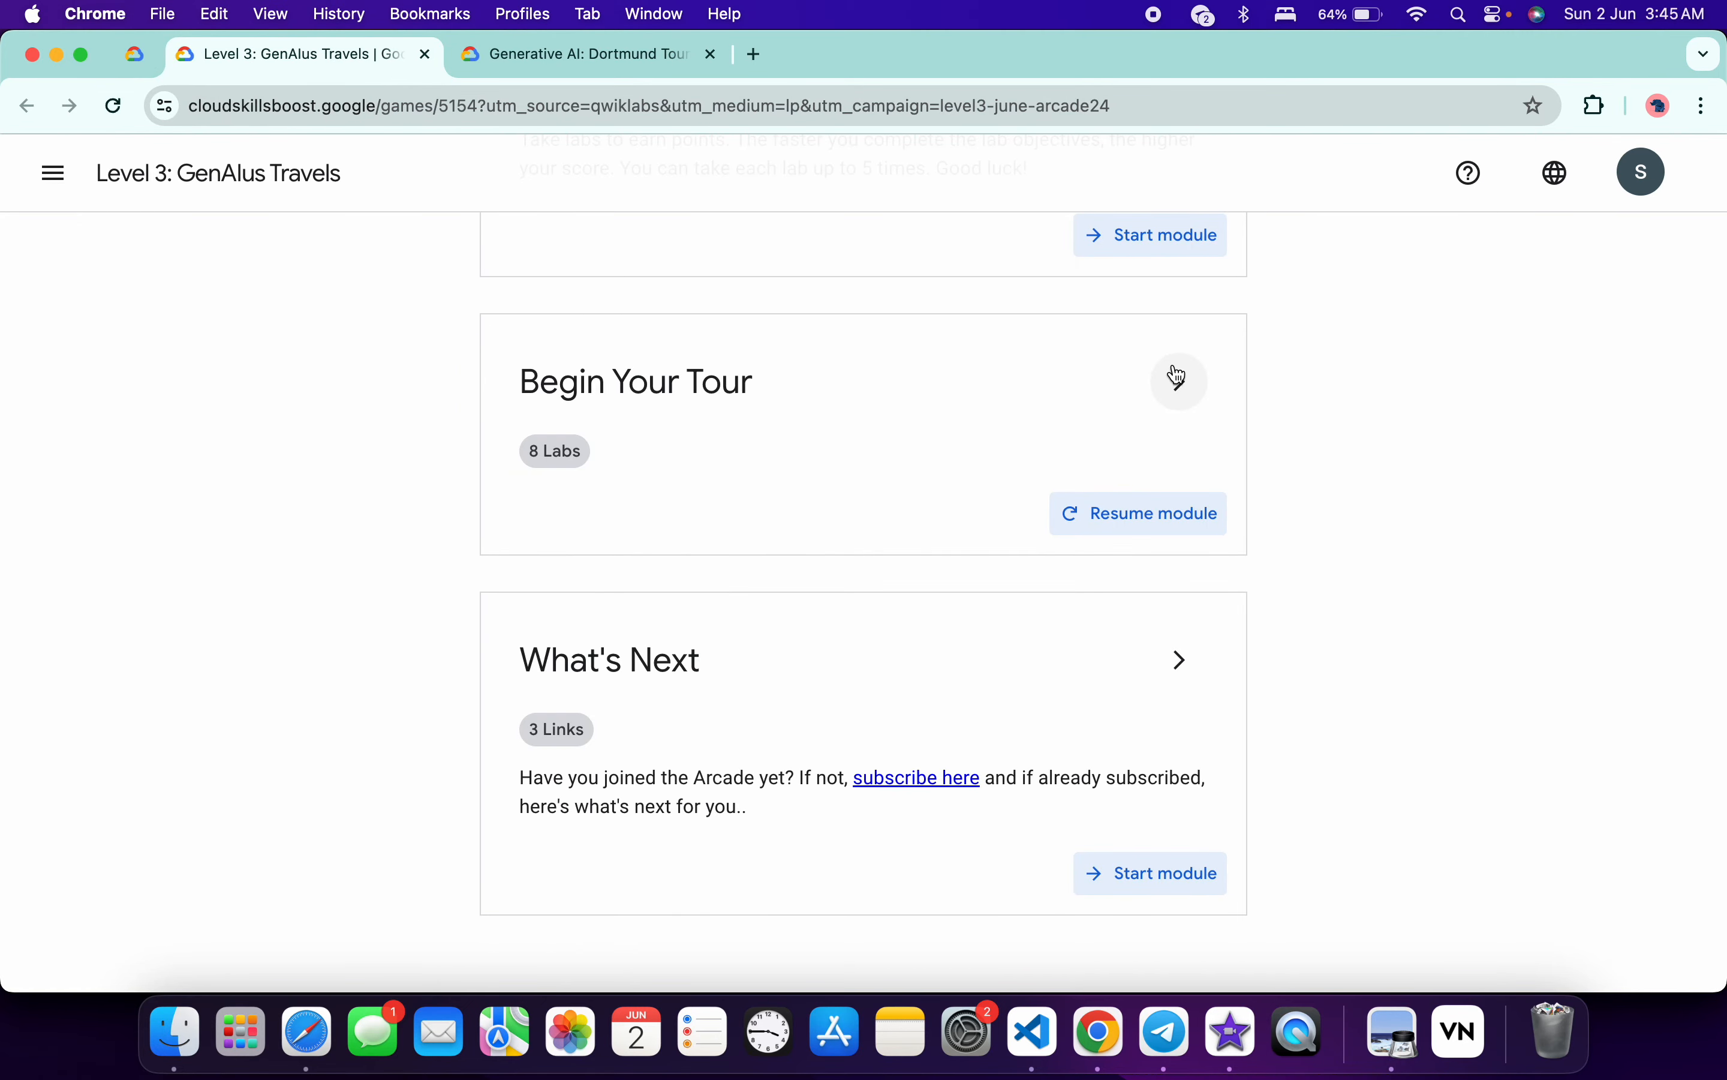
# Expand the Begin Your Tour module, then return to the Dortmund Tour lab showing Assessment Completed.
pyautogui.click(1178, 380)
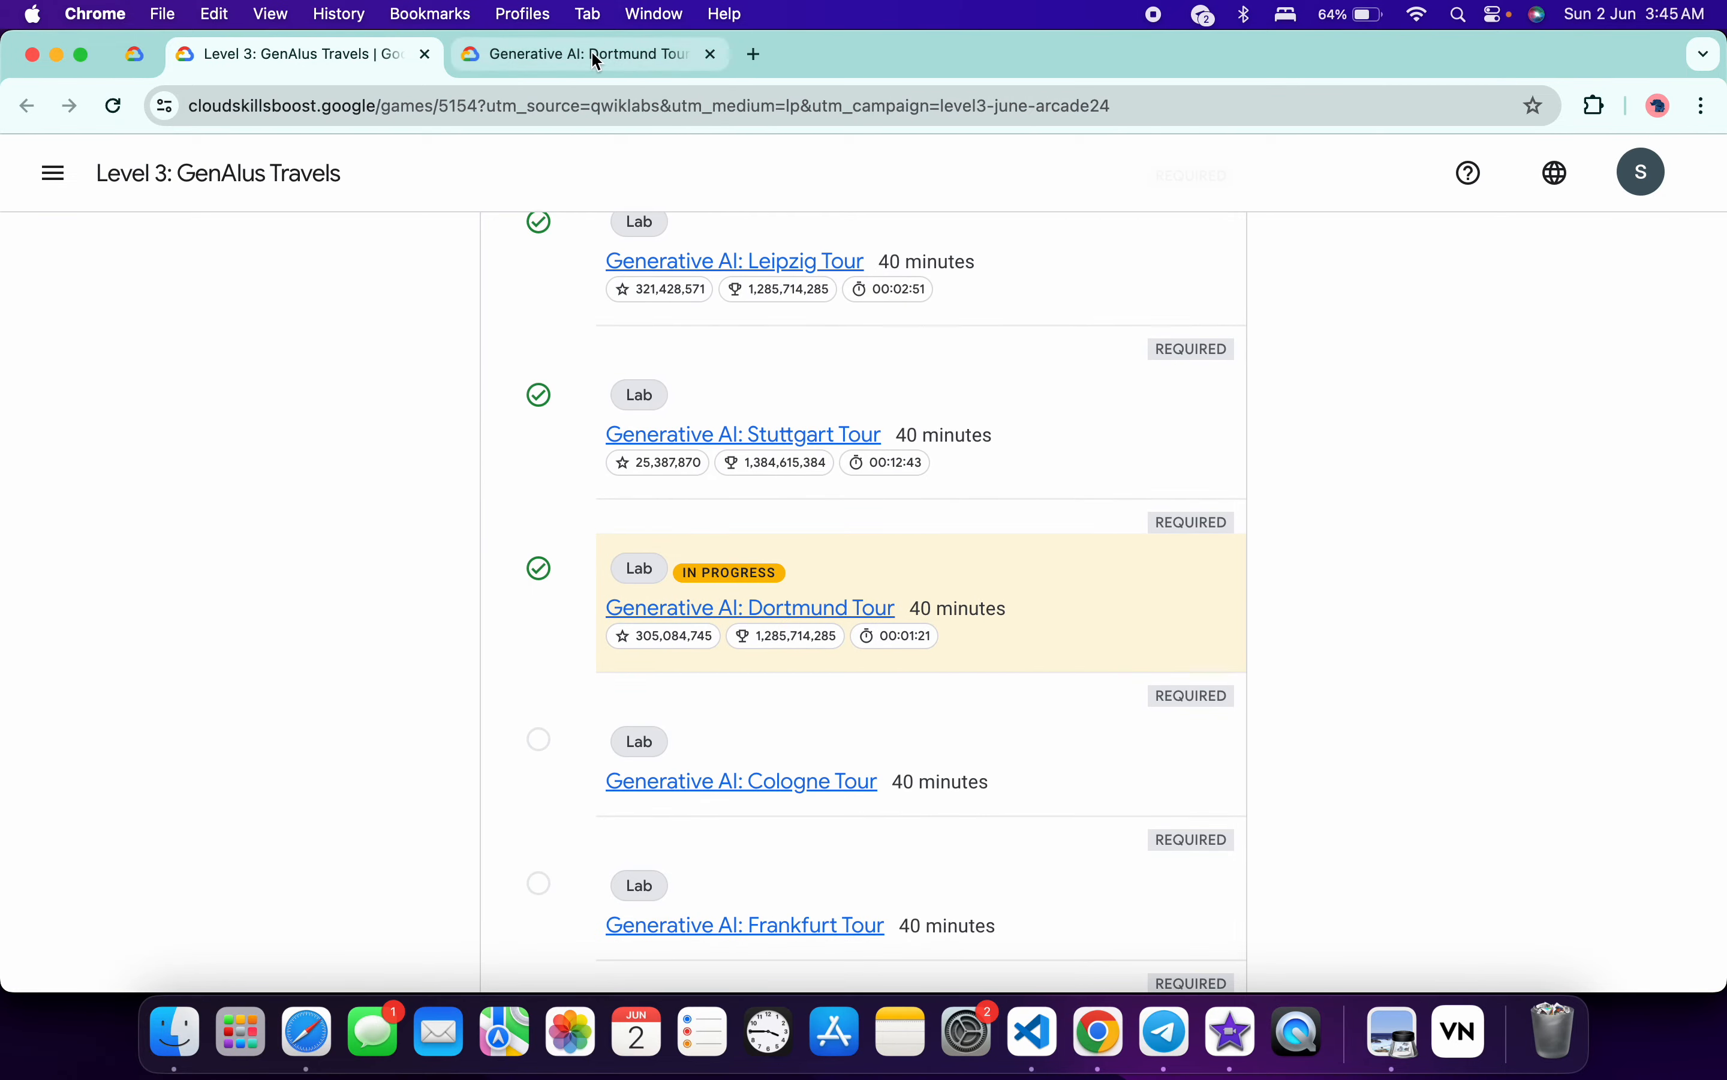
pyautogui.click(588, 53)
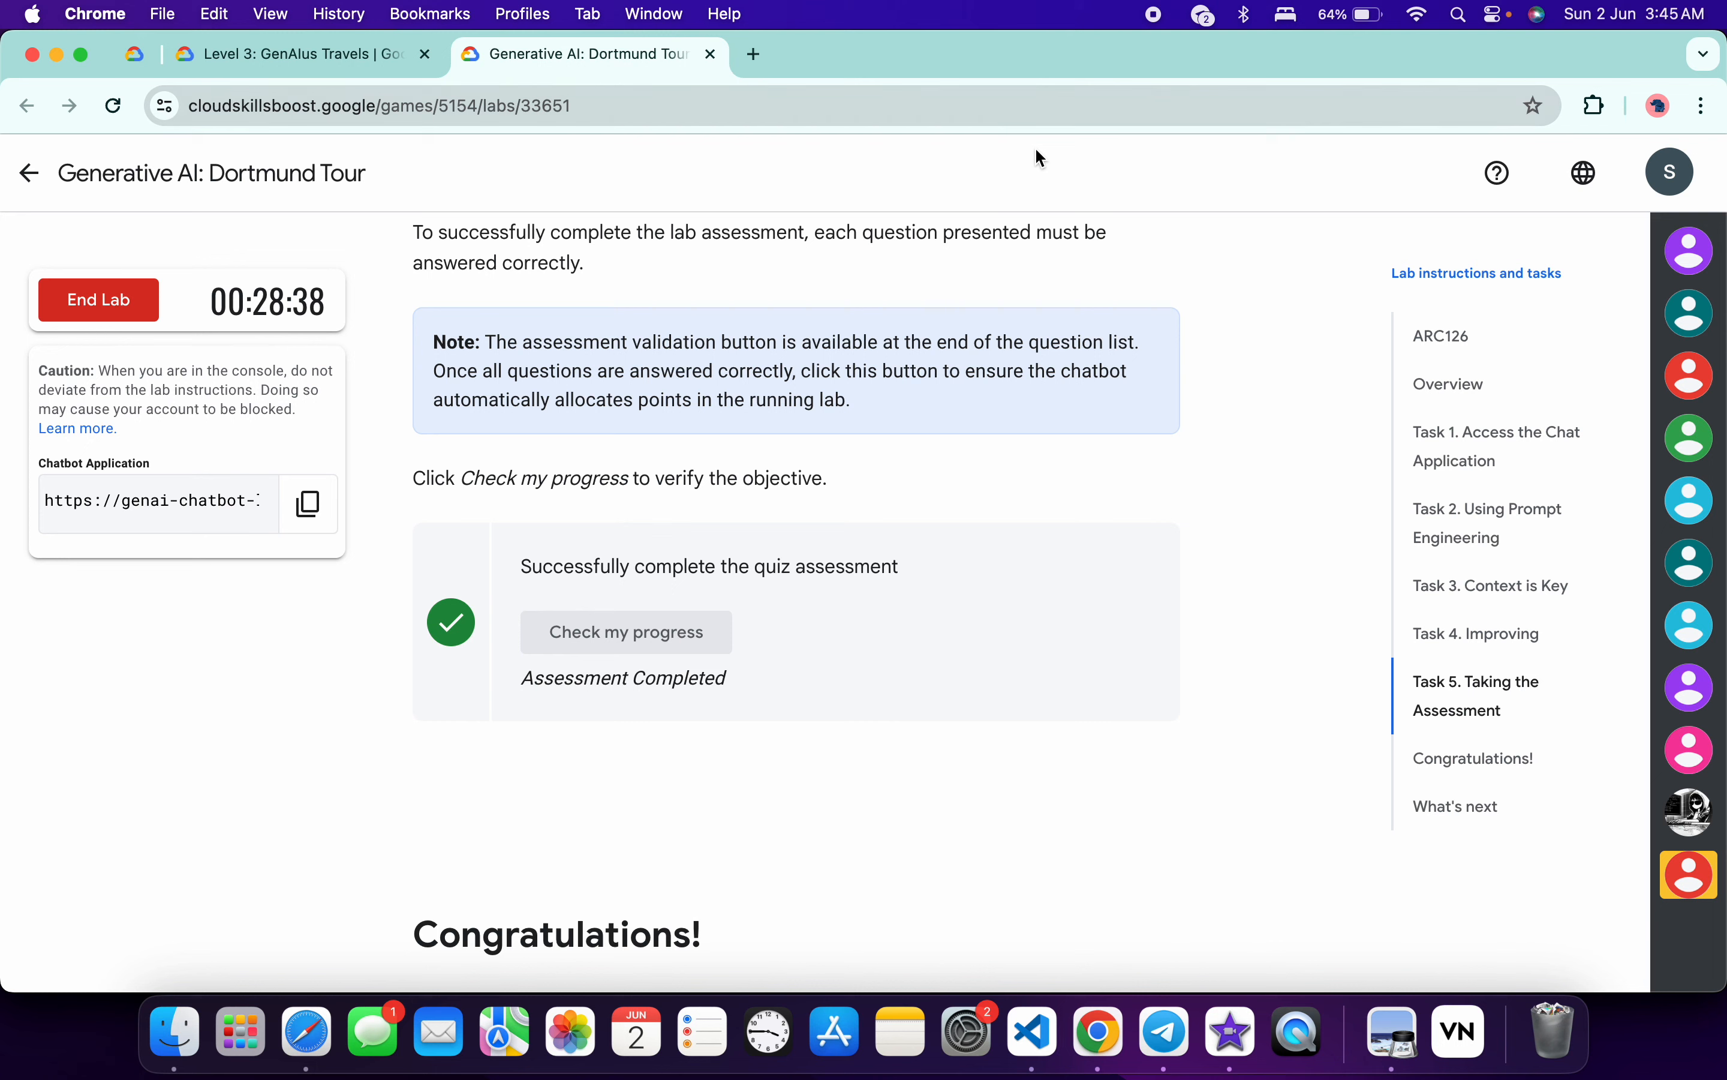